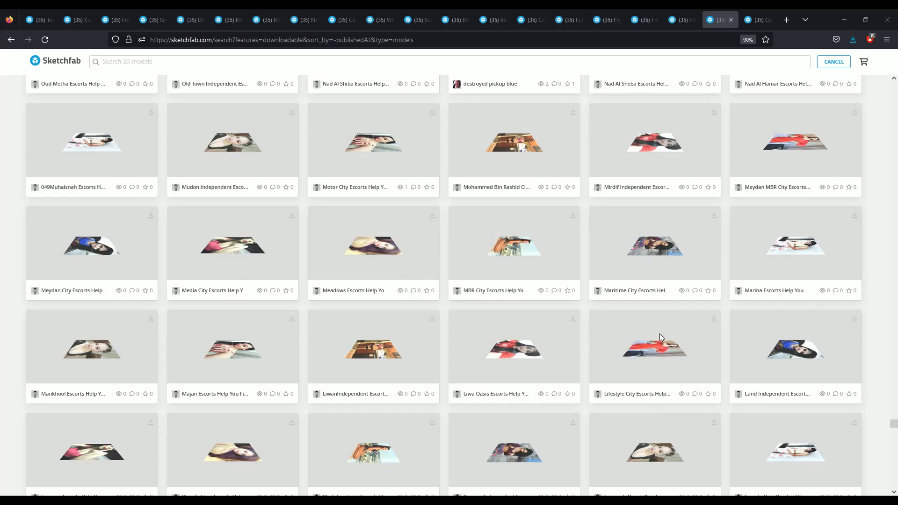
mouse_move(594, 308)
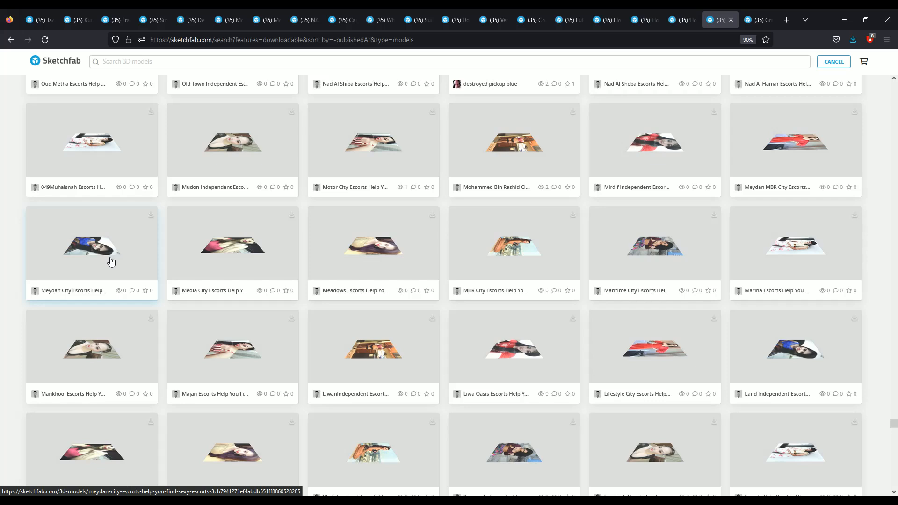
scroll(down, 3)
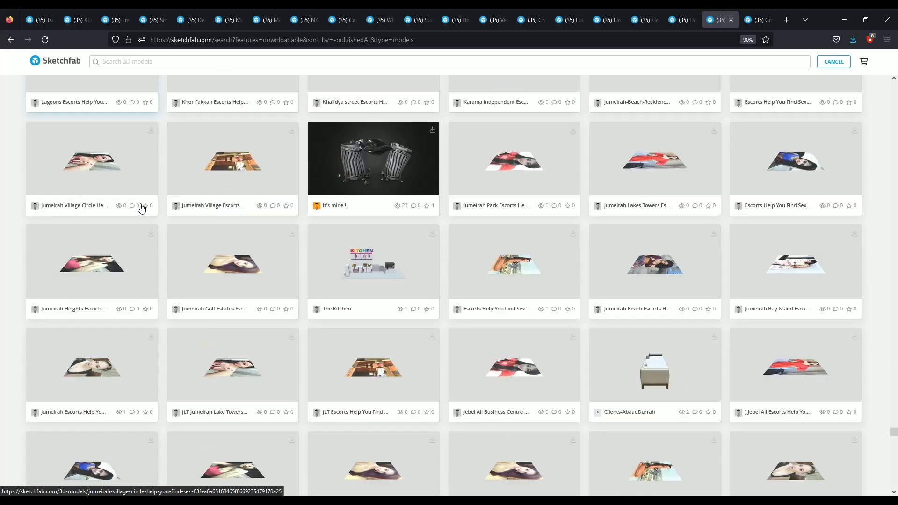
scroll(down, 3)
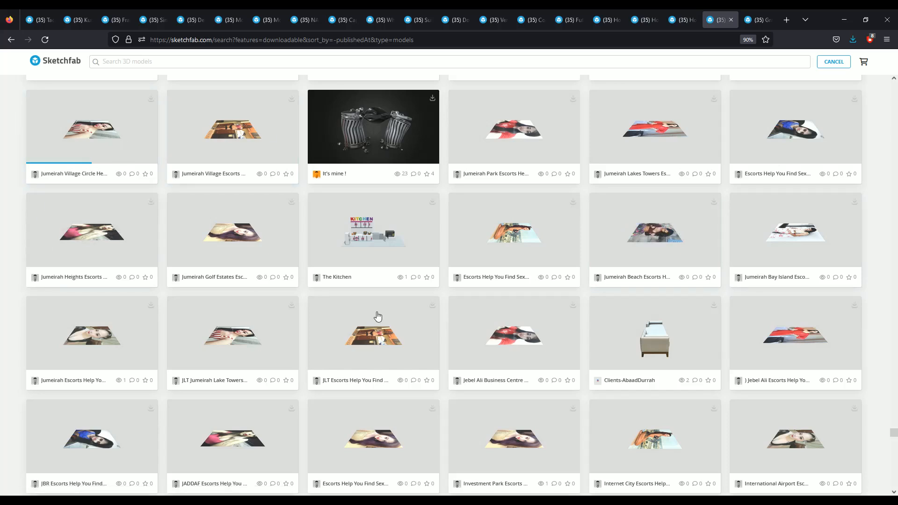
mouse_move(886, 409)
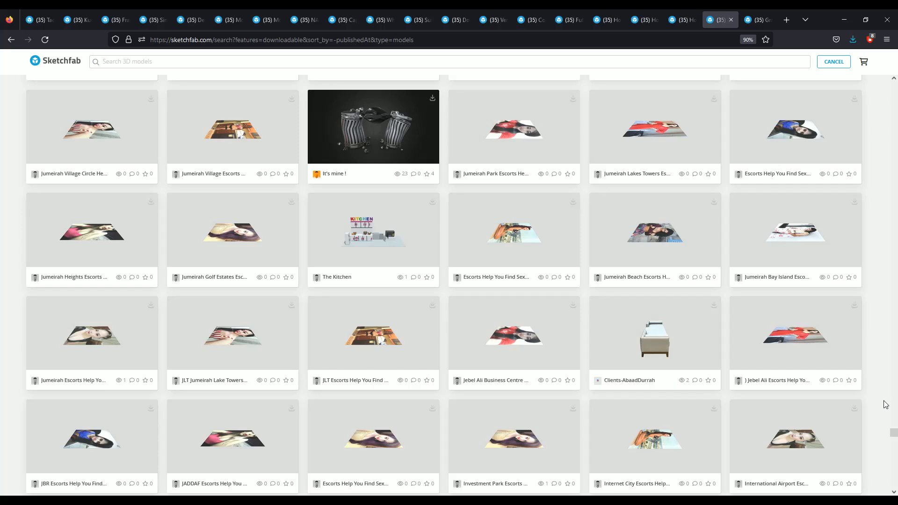
mouse_move(884, 404)
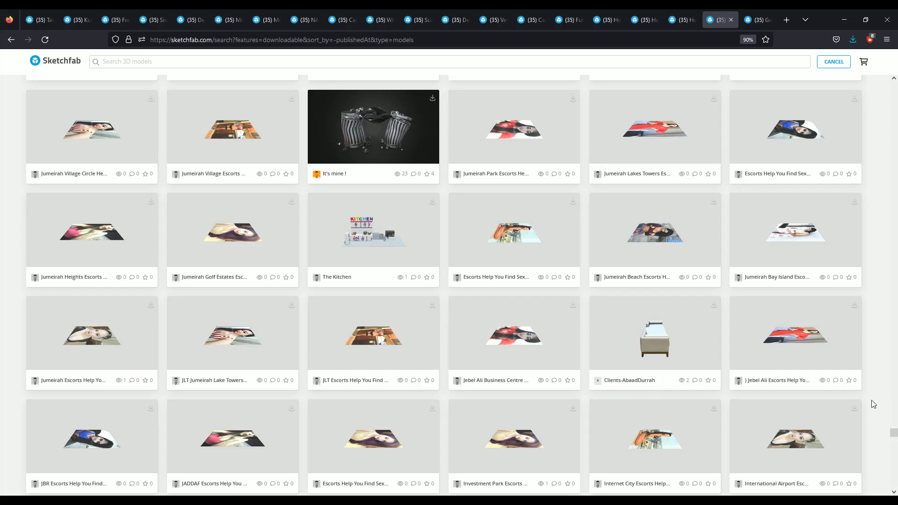
mouse_move(863, 394)
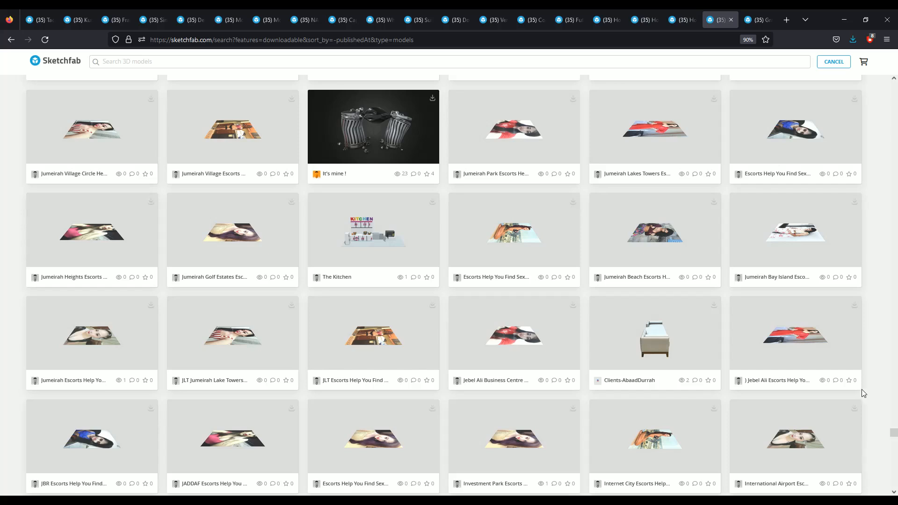
mouse_move(884, 420)
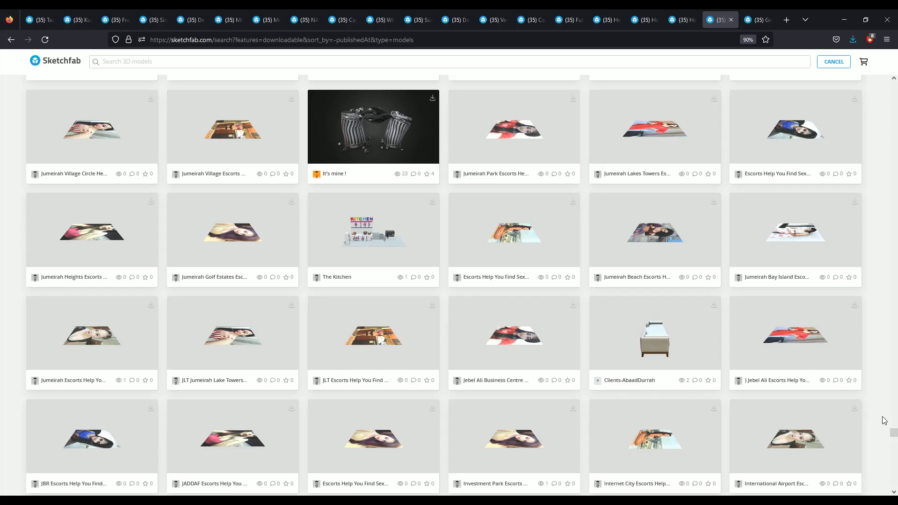
scroll(down, 3)
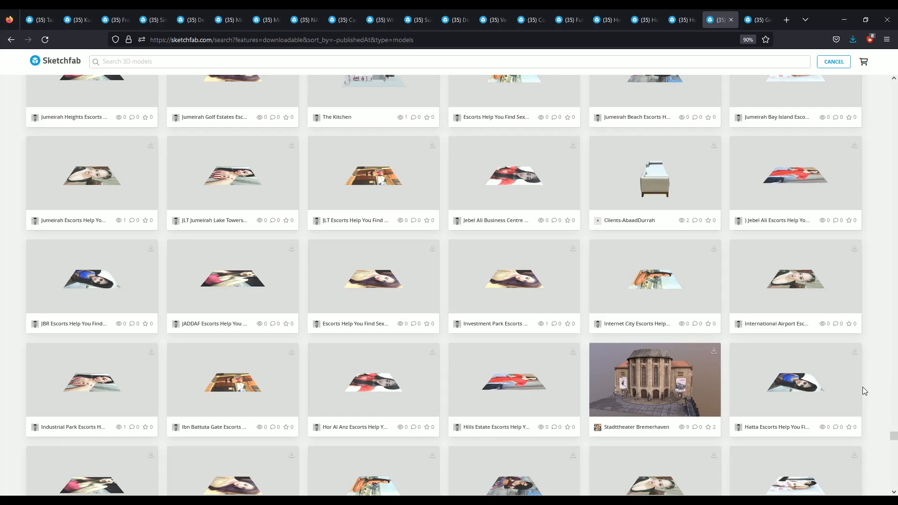
scroll(down, 3)
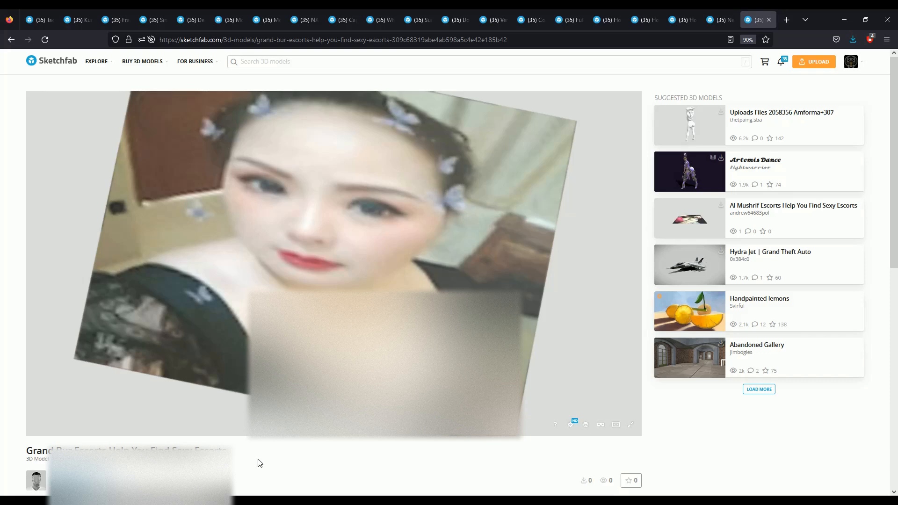
scroll(down, 3)
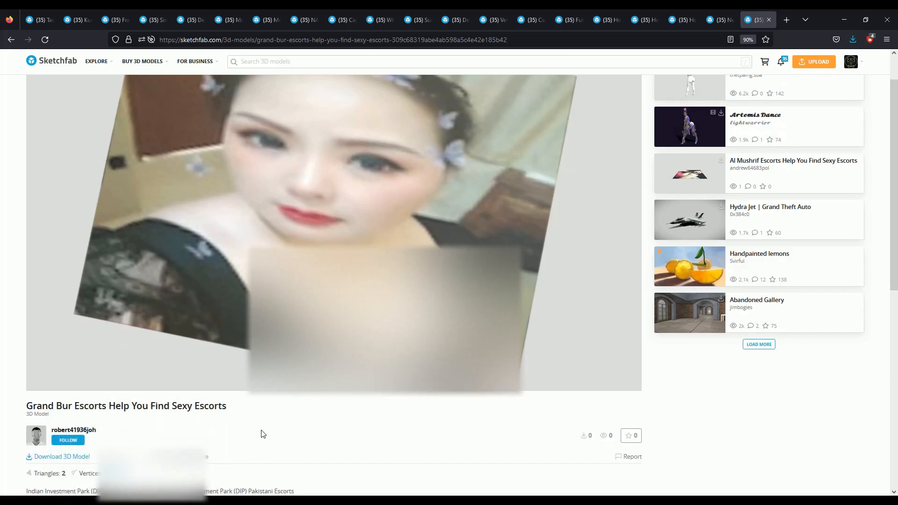
scroll(down, 3)
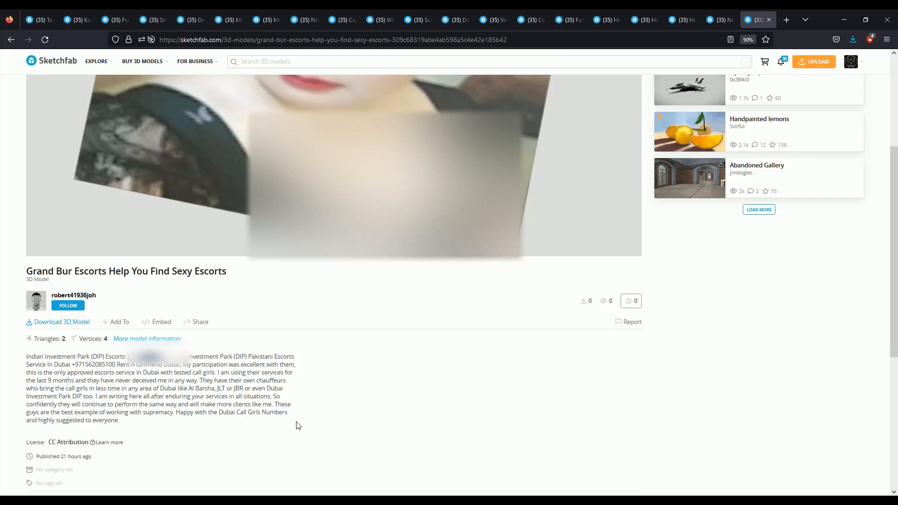
mouse_move(293, 455)
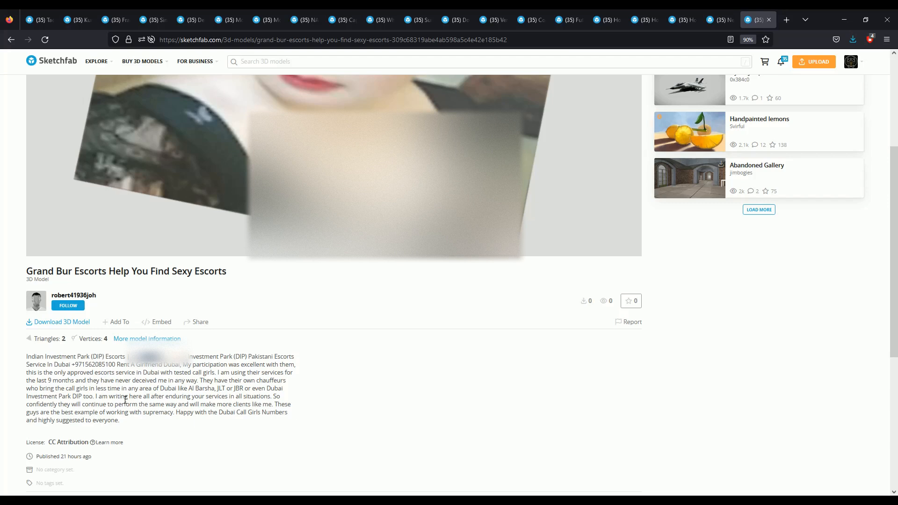
mouse_move(109, 443)
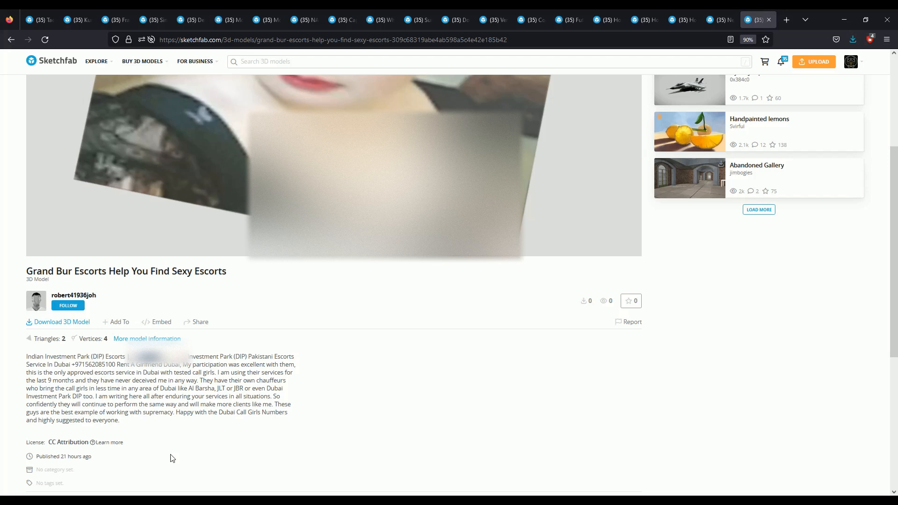
mouse_move(177, 453)
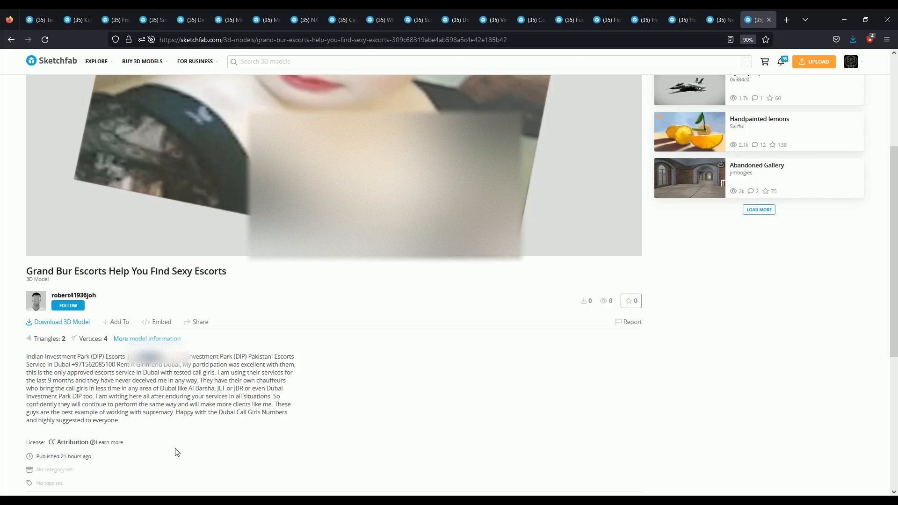
mouse_move(193, 446)
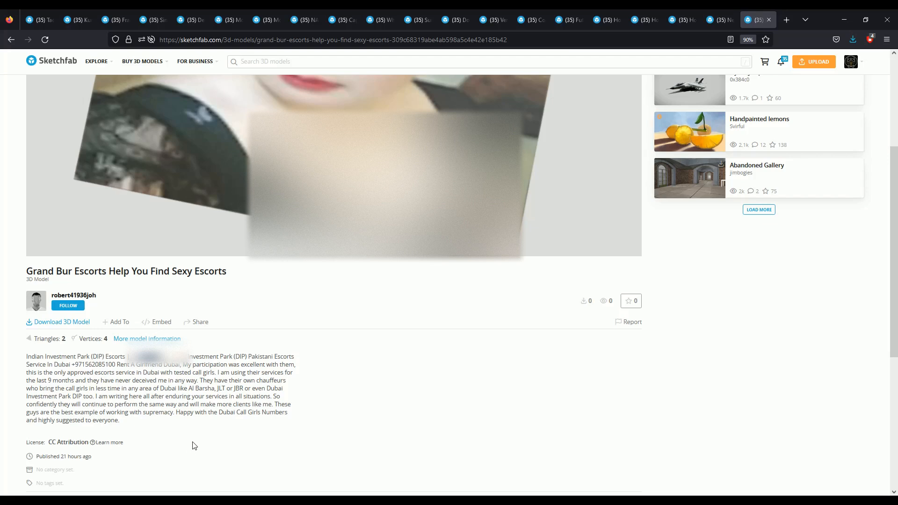
mouse_move(195, 449)
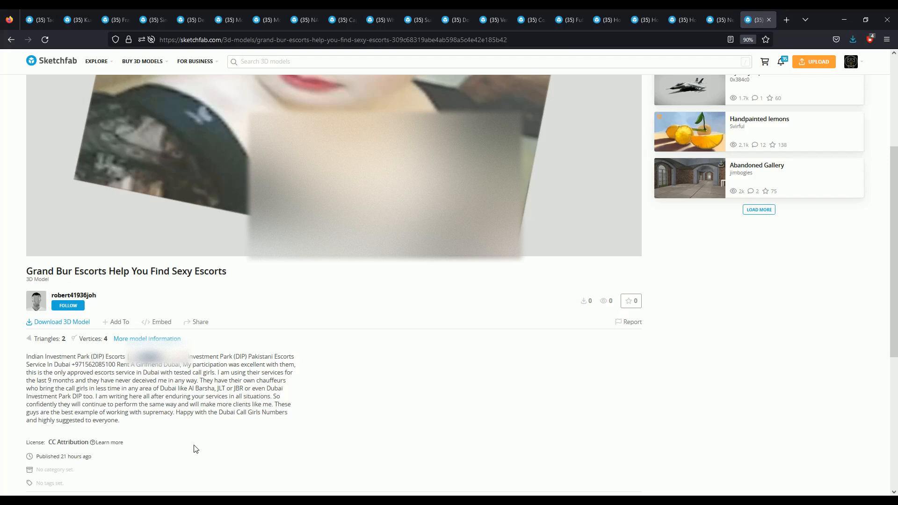
mouse_move(198, 458)
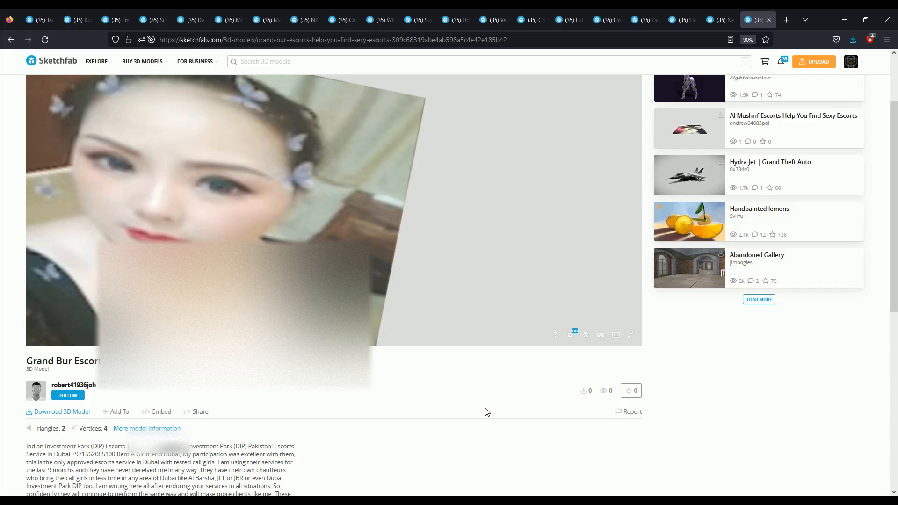
scroll(down, 3)
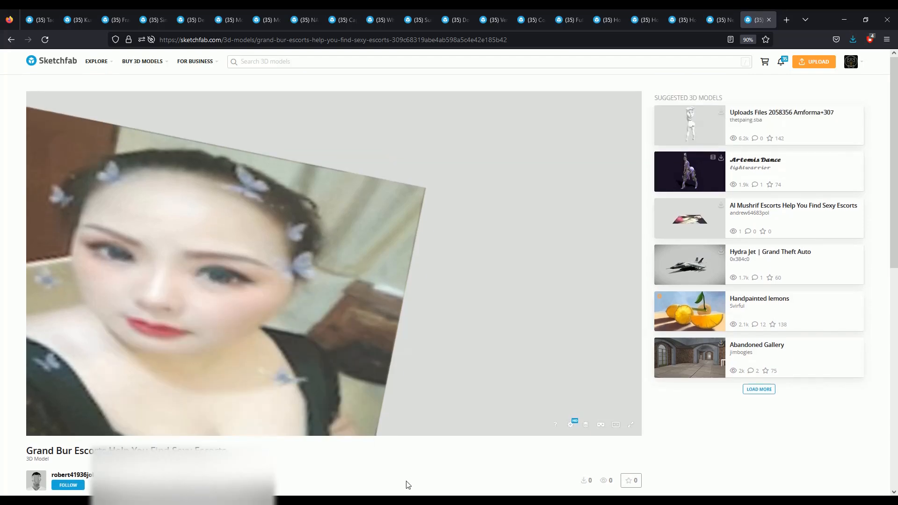
scroll(down, 3)
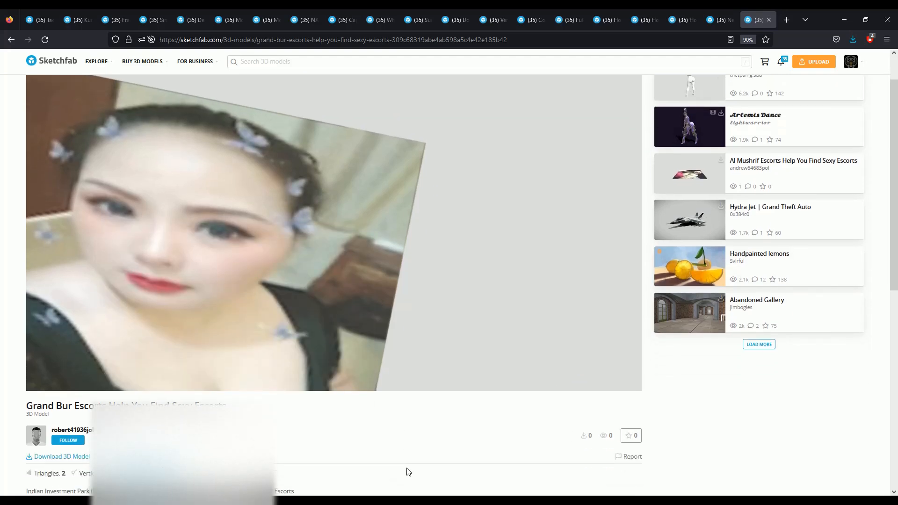